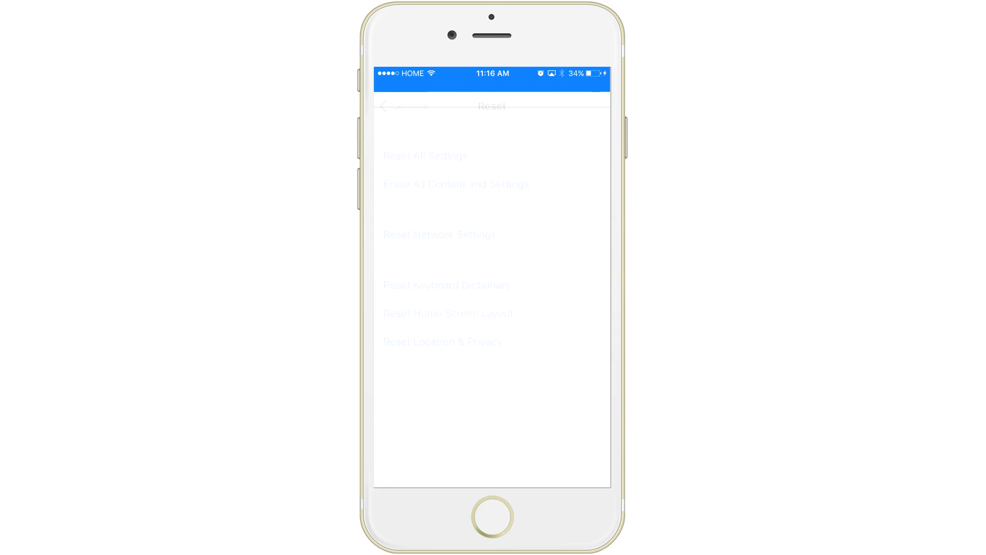
- Navigate from the main Settings list through General down to the Reset screen
click(403, 106)
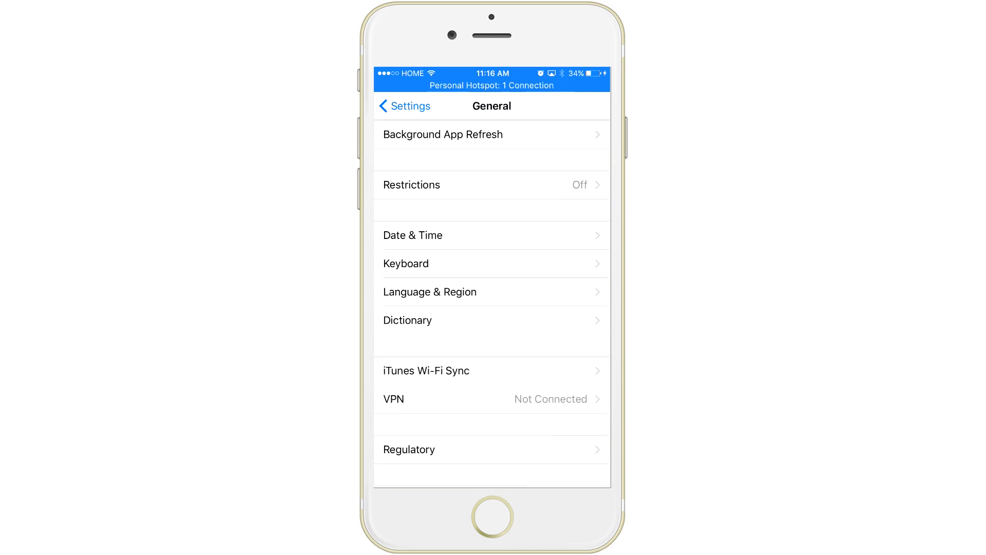
click(404, 106)
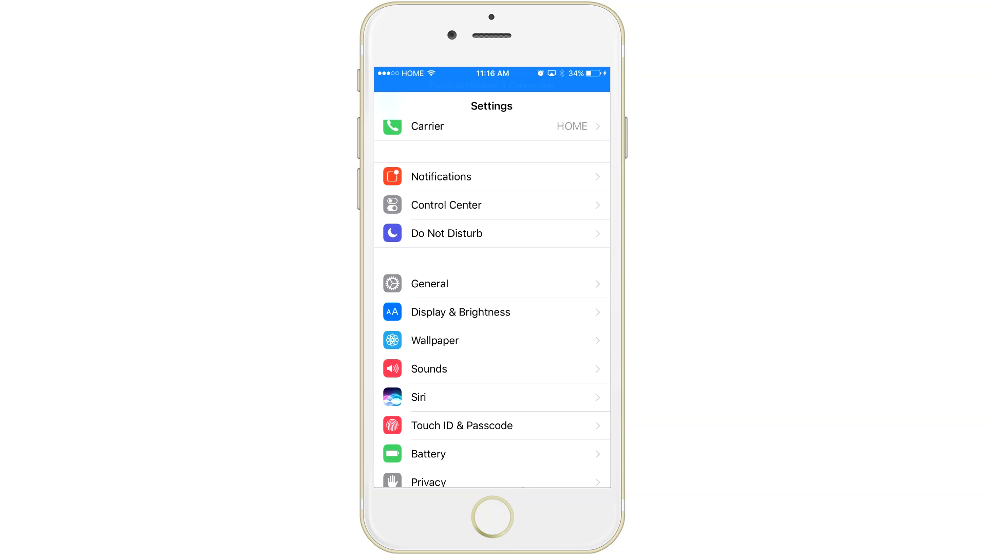
scroll(down, 3)
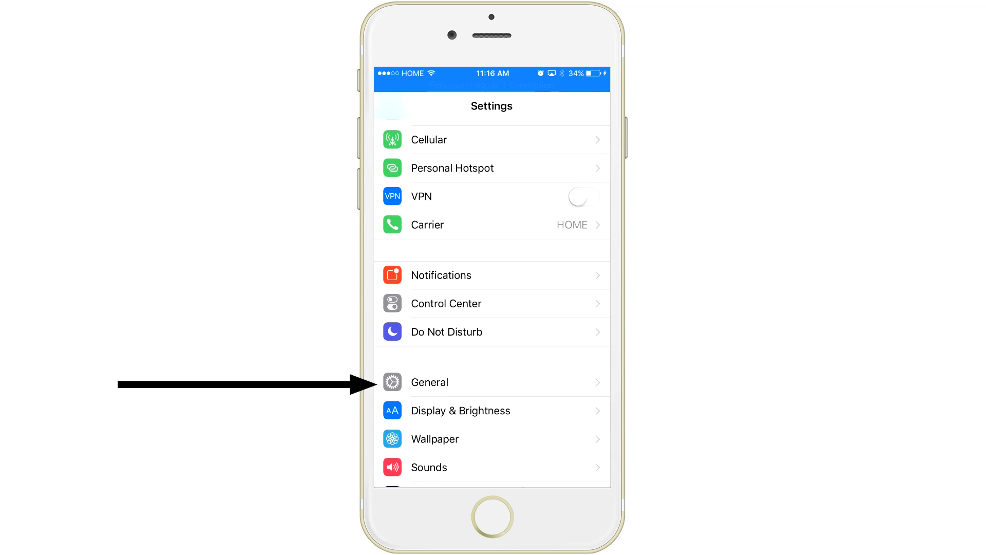
click(430, 383)
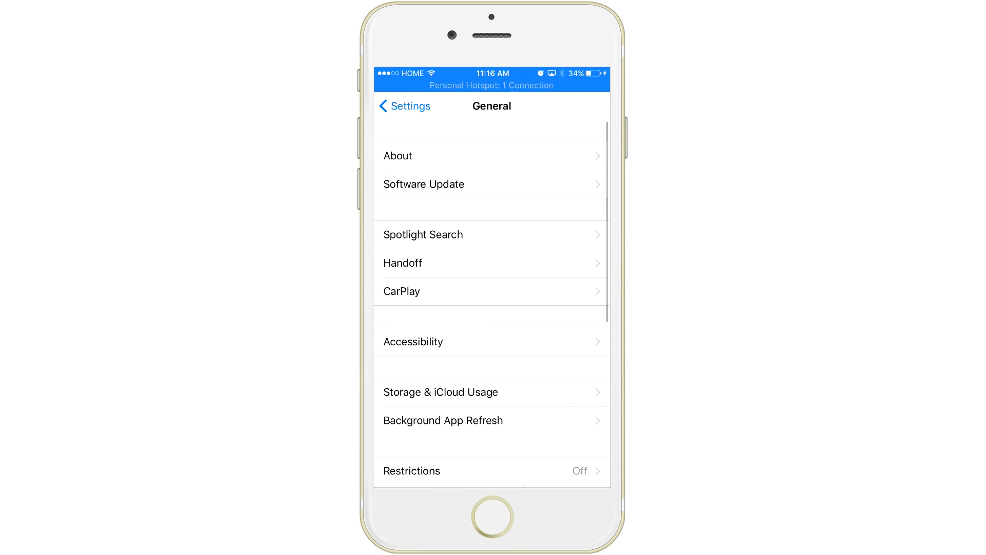
scroll(down, 3)
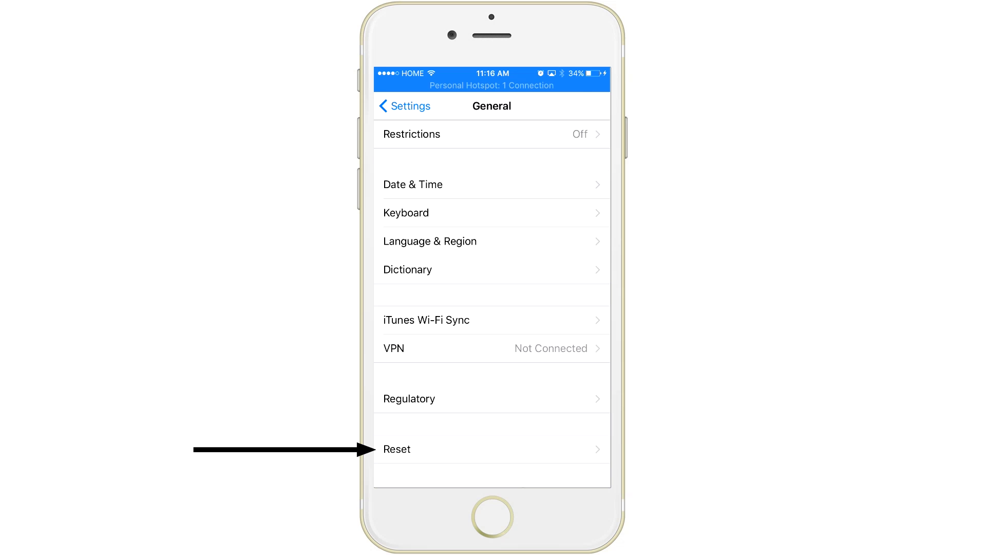
click(396, 449)
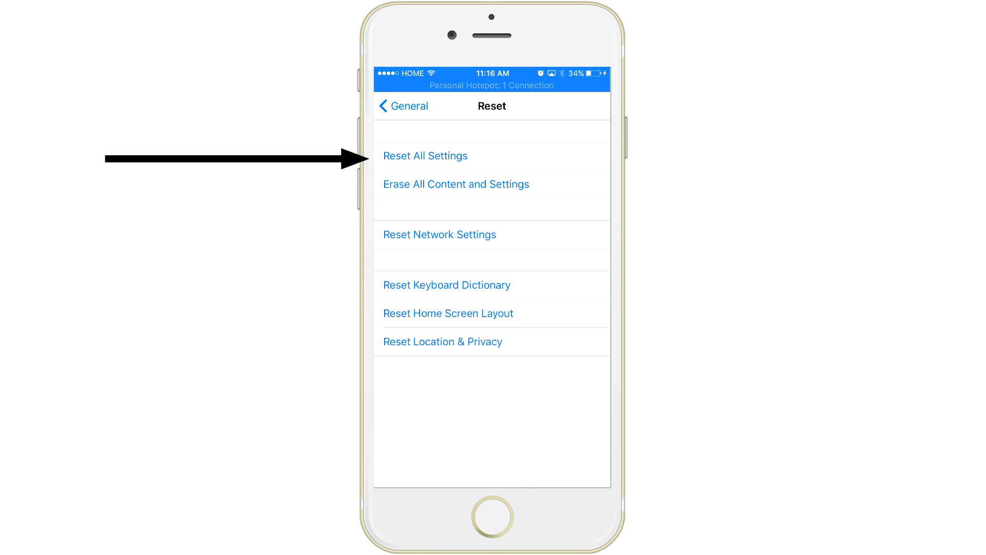
- Choose Reset All Settings to bring up its confirmation warning
click(424, 156)
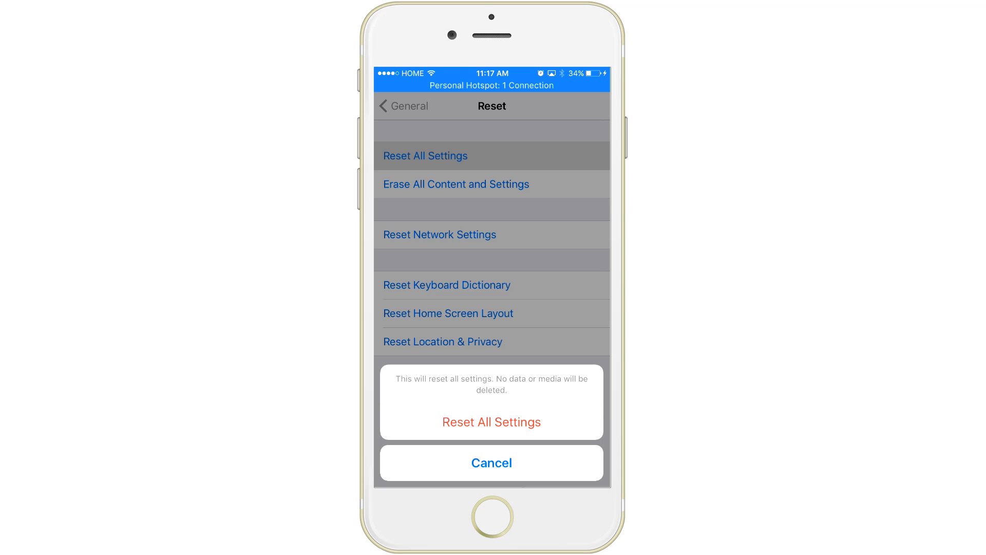
- Confirm Reset All Settings, then launch Opera Mini and enter 'googl' in the address bar
click(492, 463)
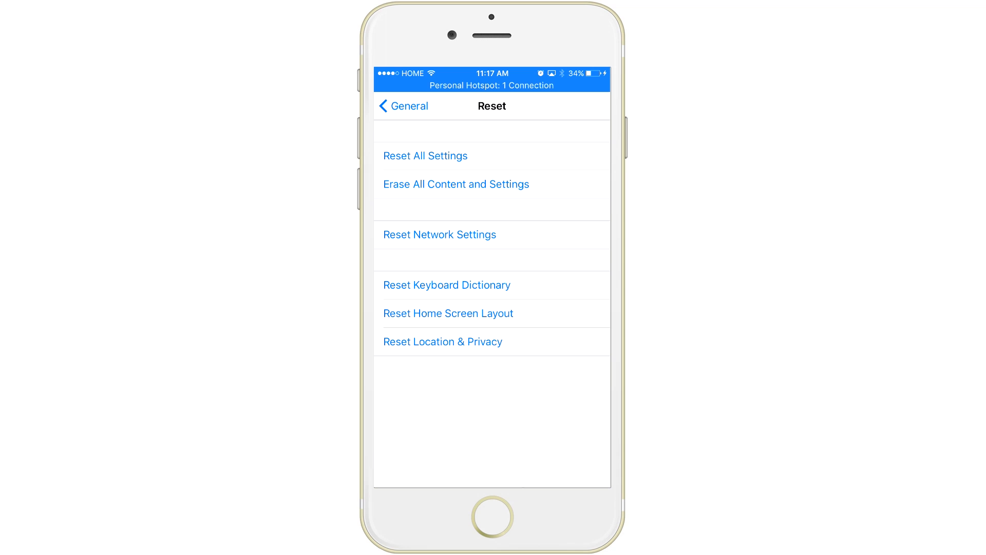
click(492, 515)
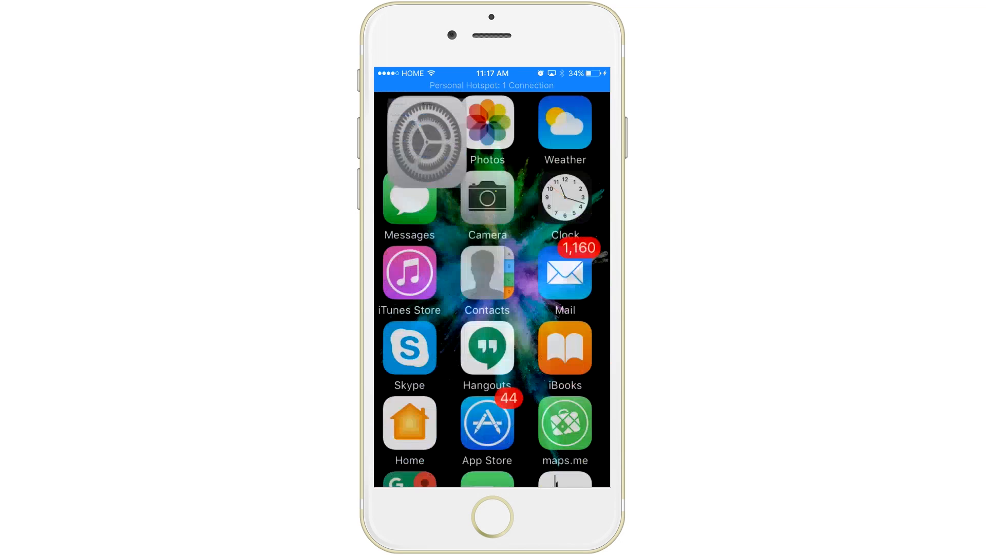
scroll(left, 3)
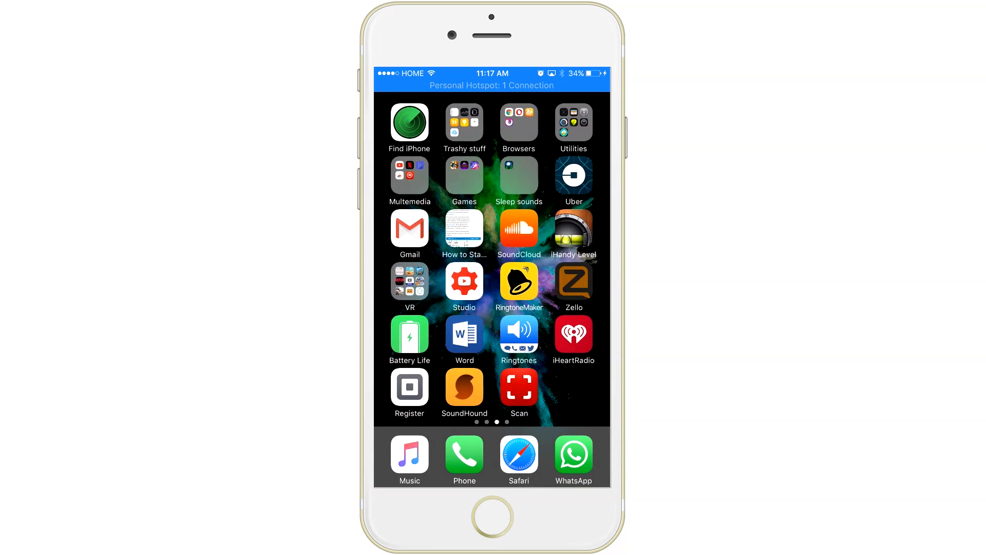
click(519, 458)
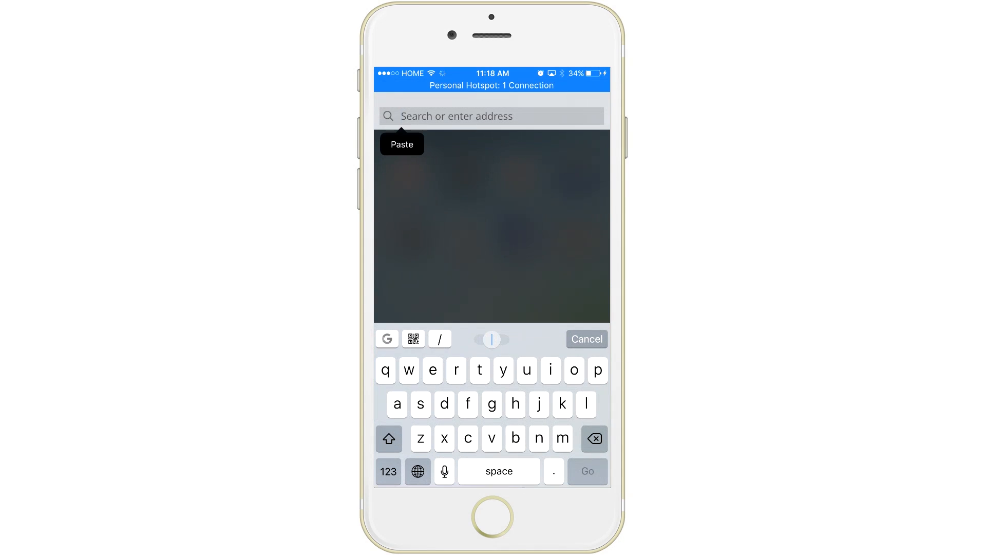
text(google.ca)
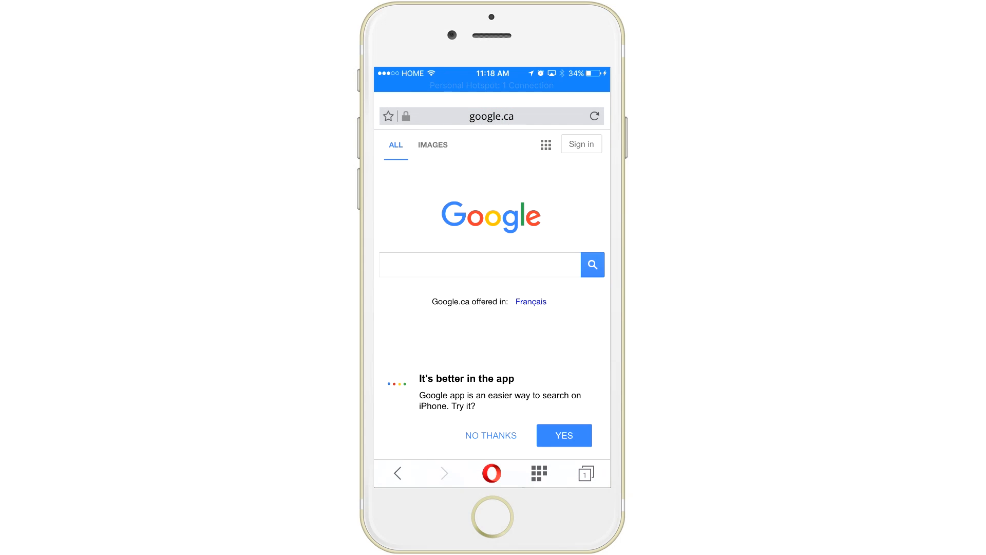
- Enter the query 'hey there i am trying to speed' in Google's search box
click(479, 265)
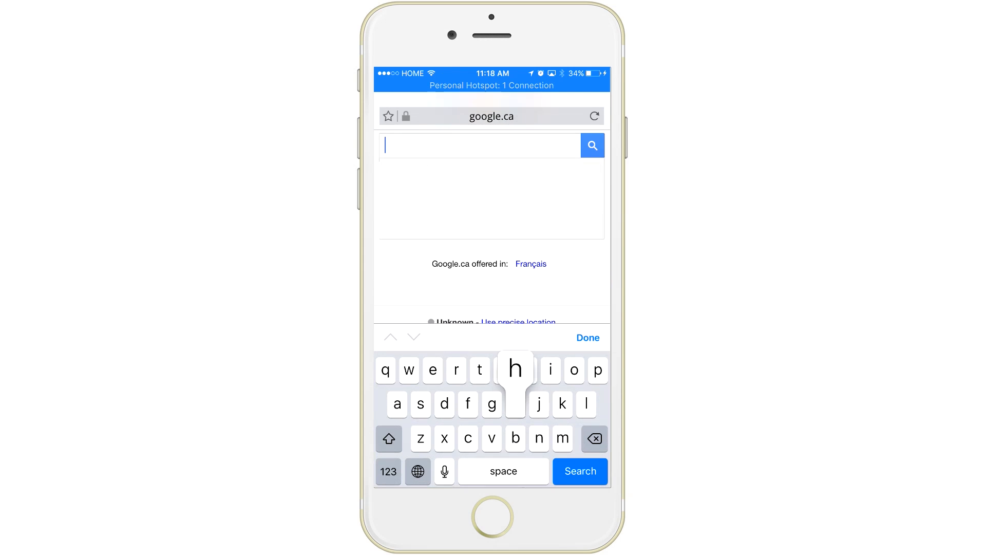
text(hey there)
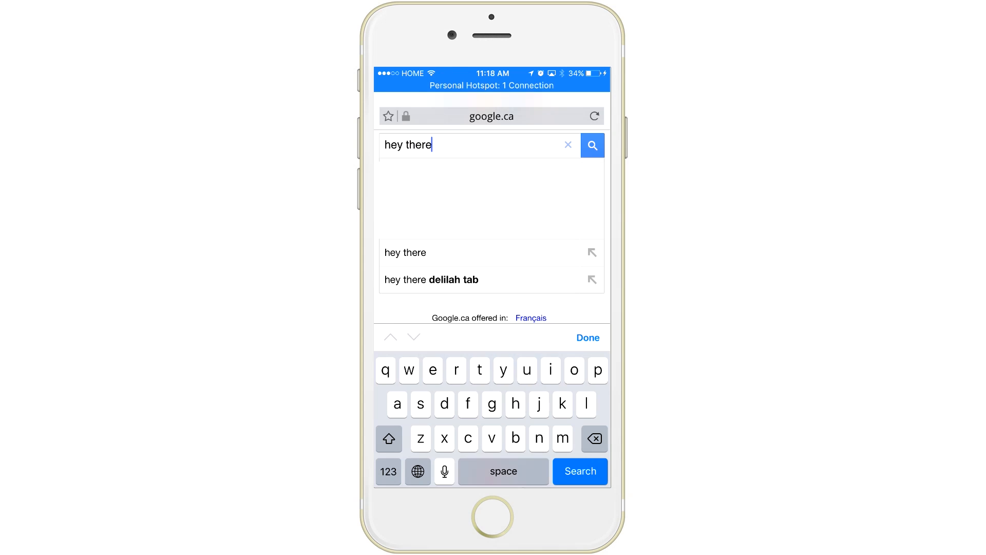
text(i am tryi)
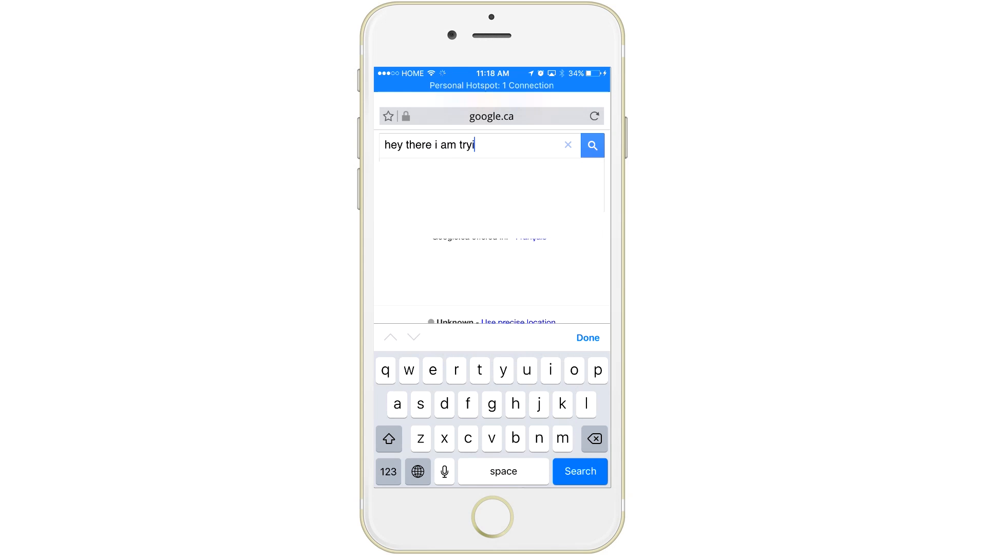
text(ng to speed)
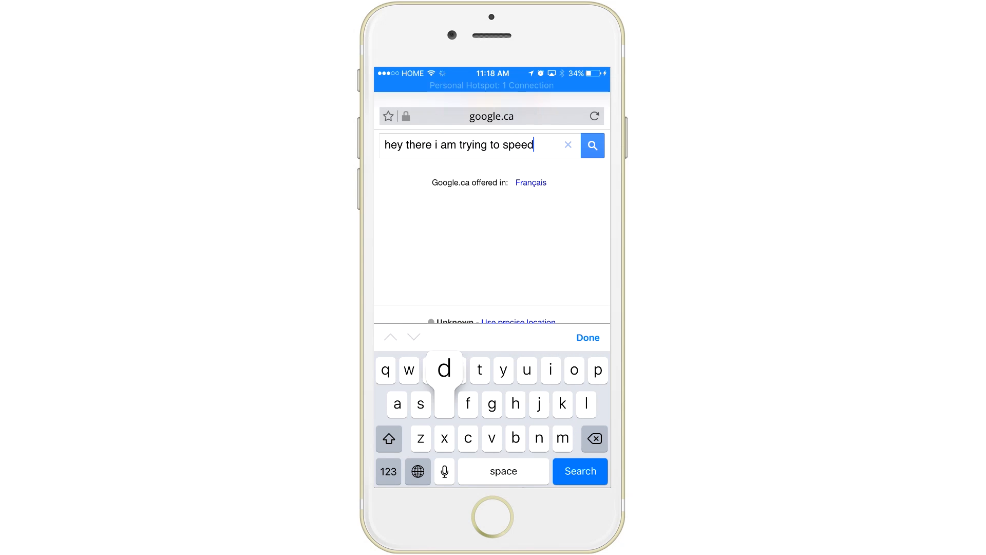